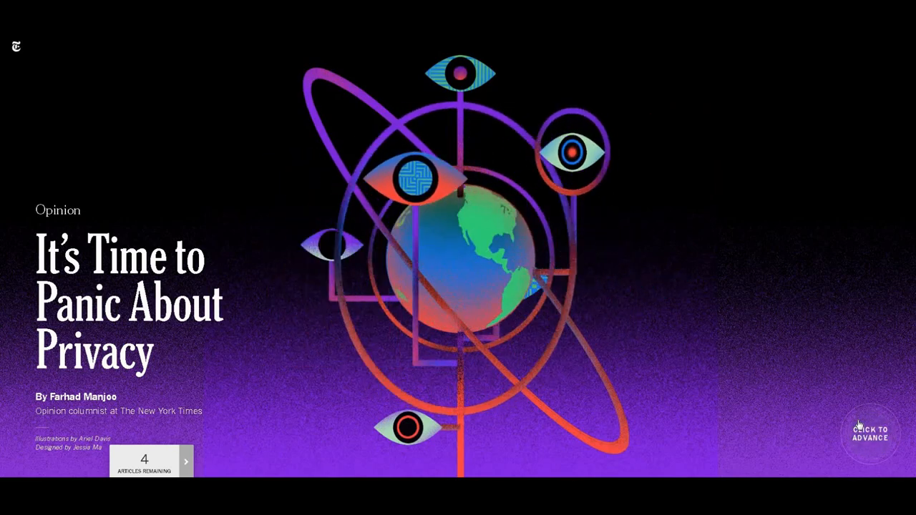
- Advance past the title slide to the "You don't have any privacy online" slide
{"action": "left_click", "coordinate": [870, 432]}
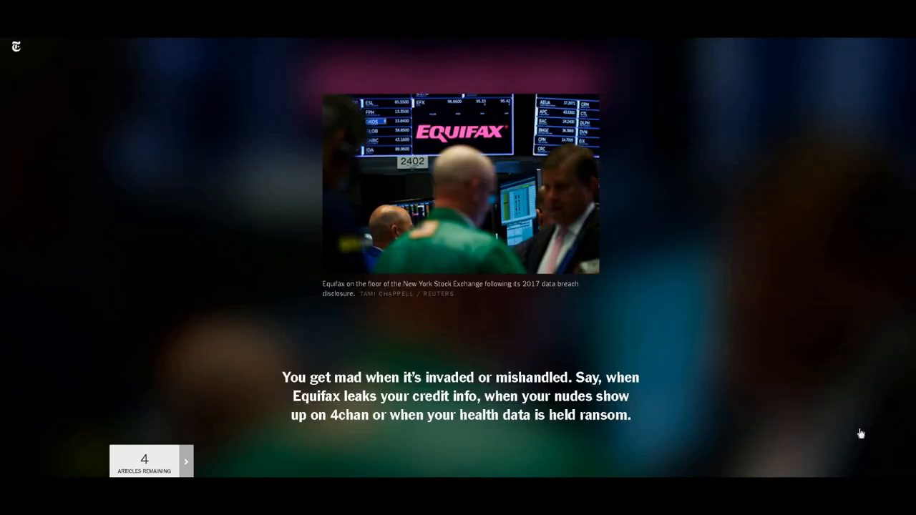
{"action": "mouse_move", "coordinate": [864, 434]}
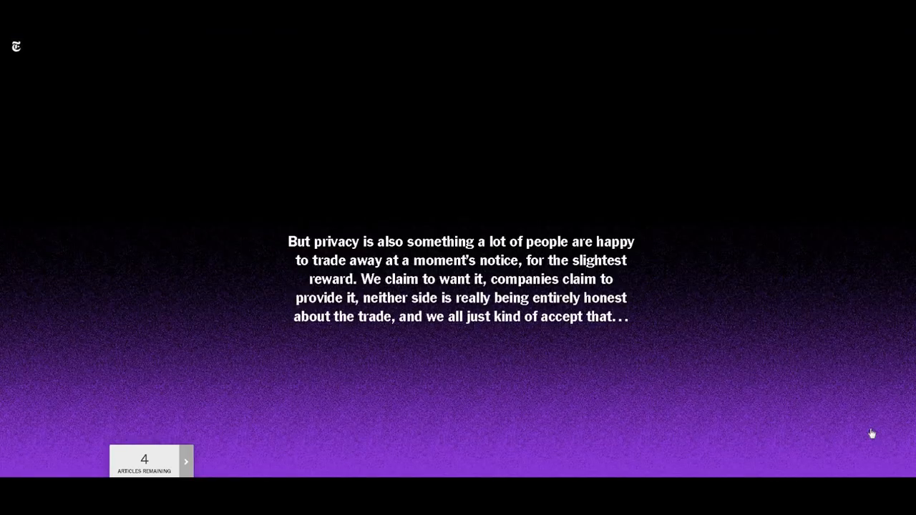
{"action": "mouse_move", "coordinate": [882, 433]}
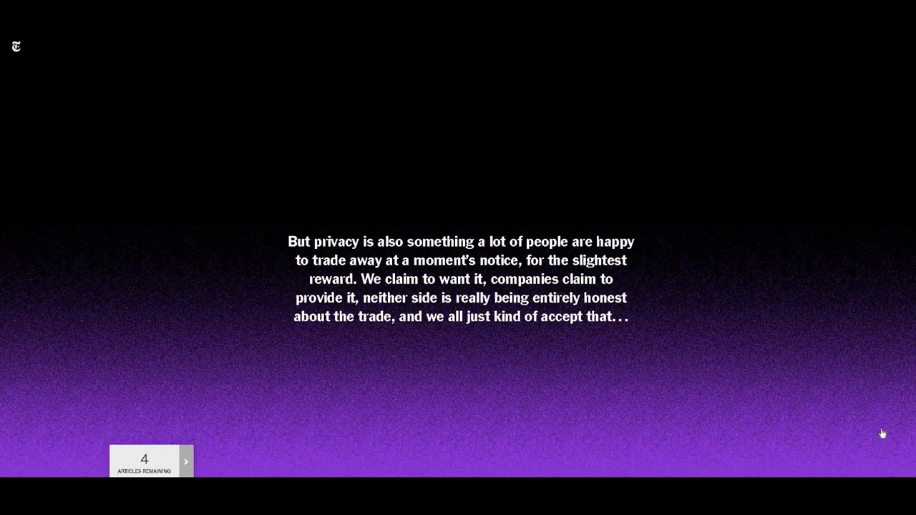
{"action": "mouse_move", "coordinate": [892, 434]}
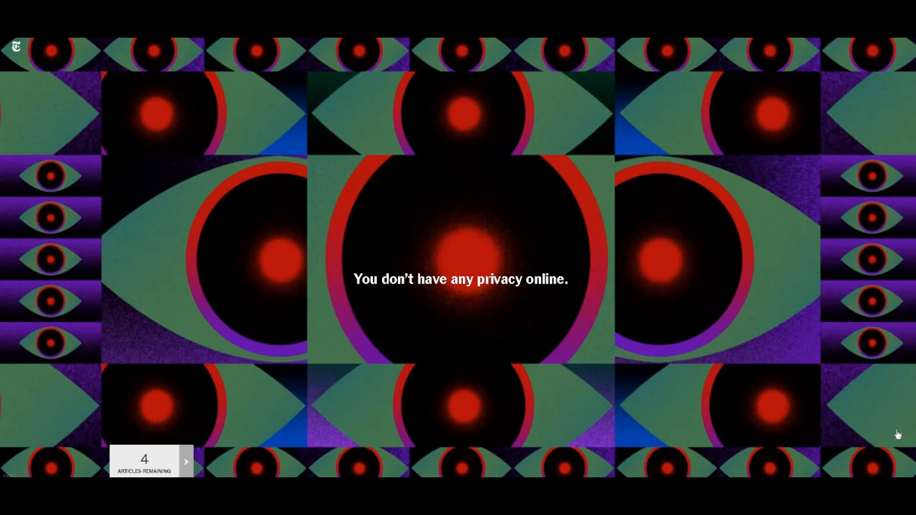
{"action": "mouse_move", "coordinate": [904, 433]}
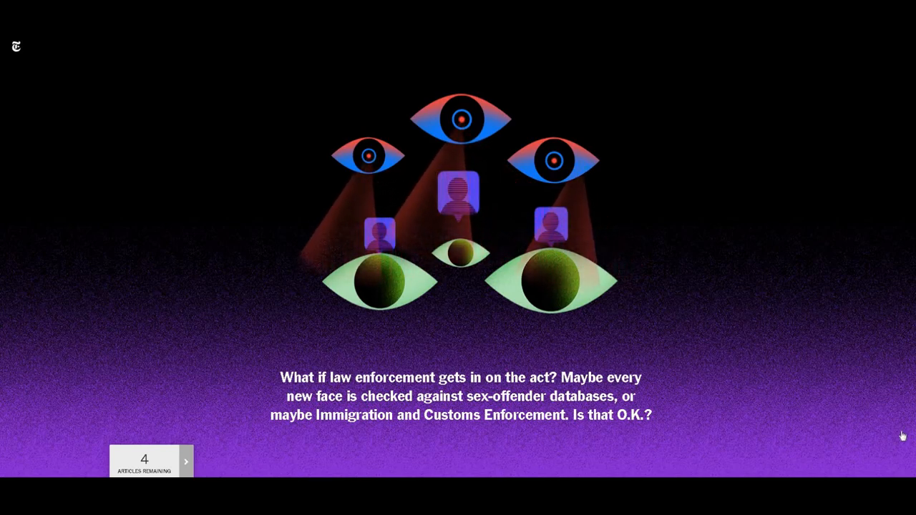
- Scroll down to the home-camera slide with the DOG AWAKE alert
{"action": "scroll", "scroll_direction": "down", "scroll_amount": 3}
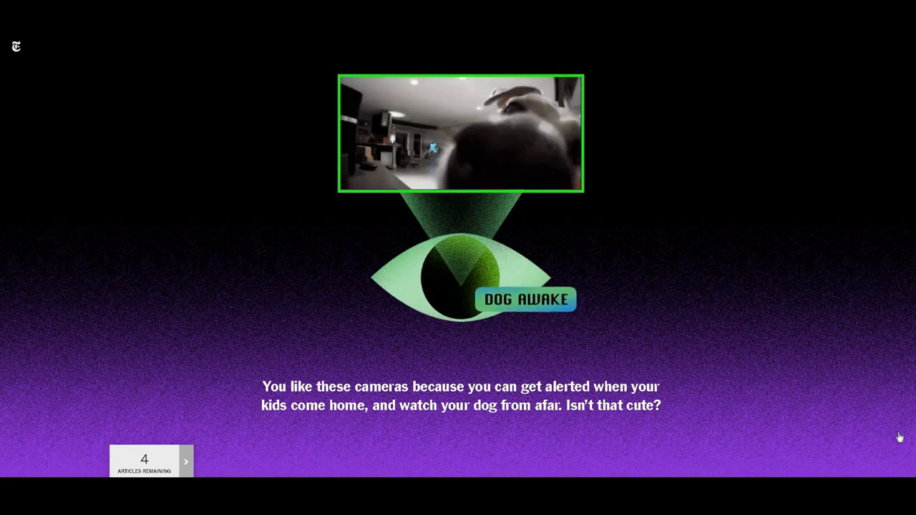
- Scroll past the "where's all that data going" slide to the data center photo slide
{"action": "scroll", "scroll_direction": "down", "scroll_amount": 3}
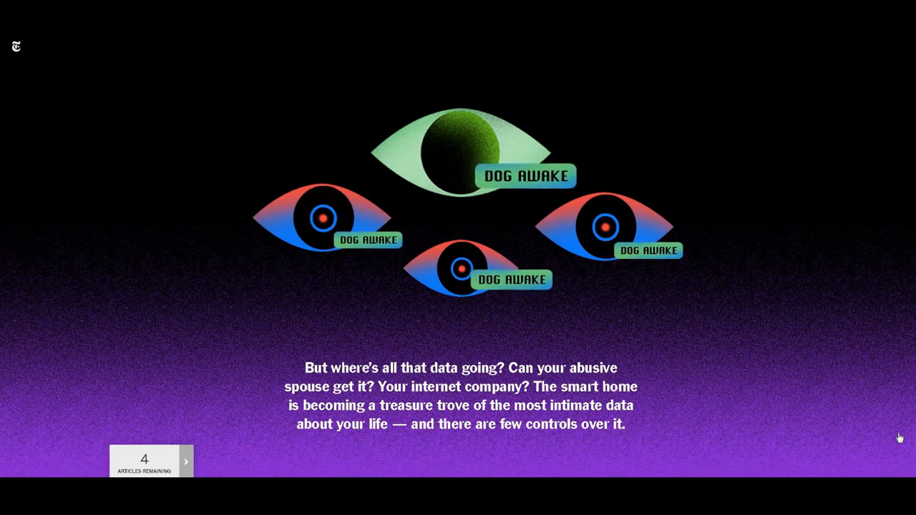
{"action": "scroll", "scroll_direction": "down", "scroll_amount": 3}
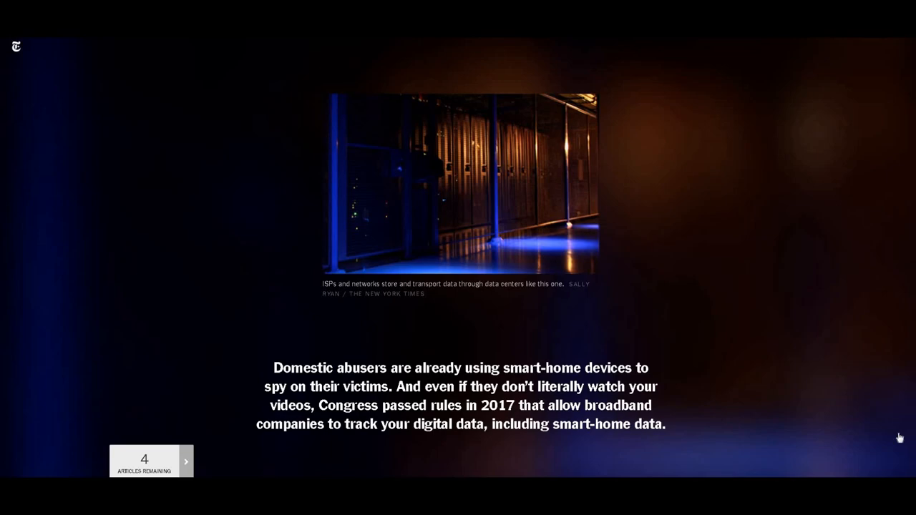
{"action": "scroll", "scroll_direction": "down", "scroll_amount": 3}
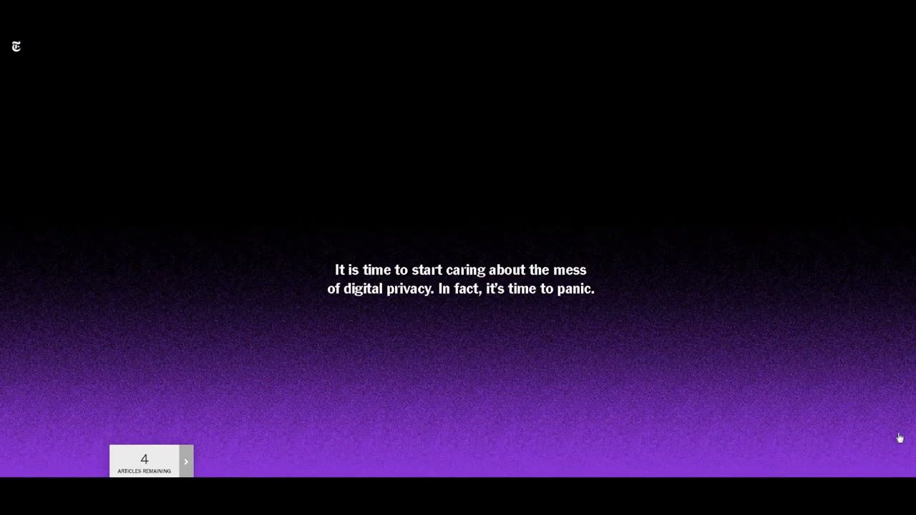
{"action": "mouse_move", "coordinate": [896, 436]}
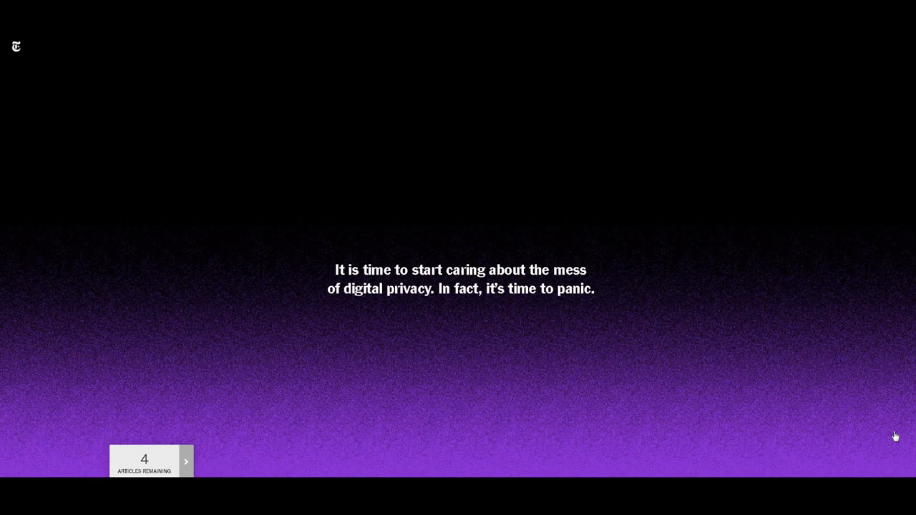
{"action": "mouse_move", "coordinate": [891, 436]}
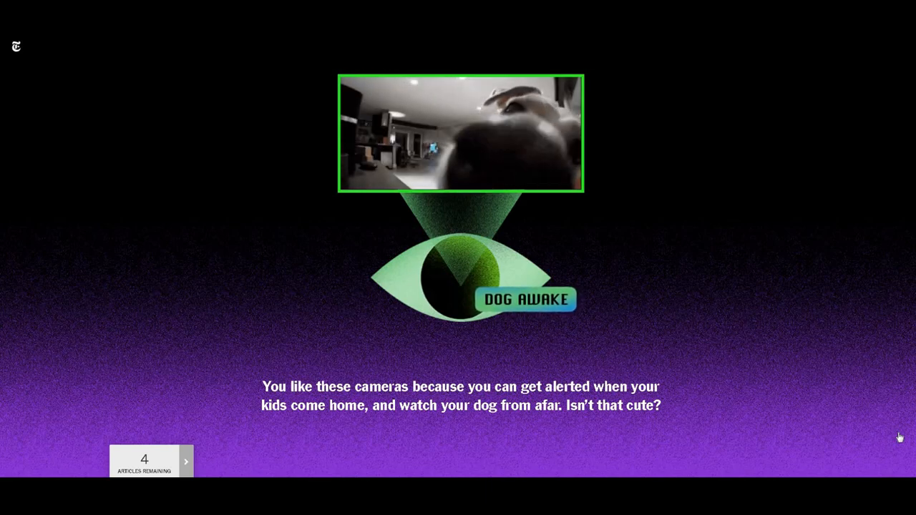
- Scroll down from the dog camera slide to the "where's all that data going" slide
{"action": "scroll", "scroll_direction": "down", "scroll_amount": 3}
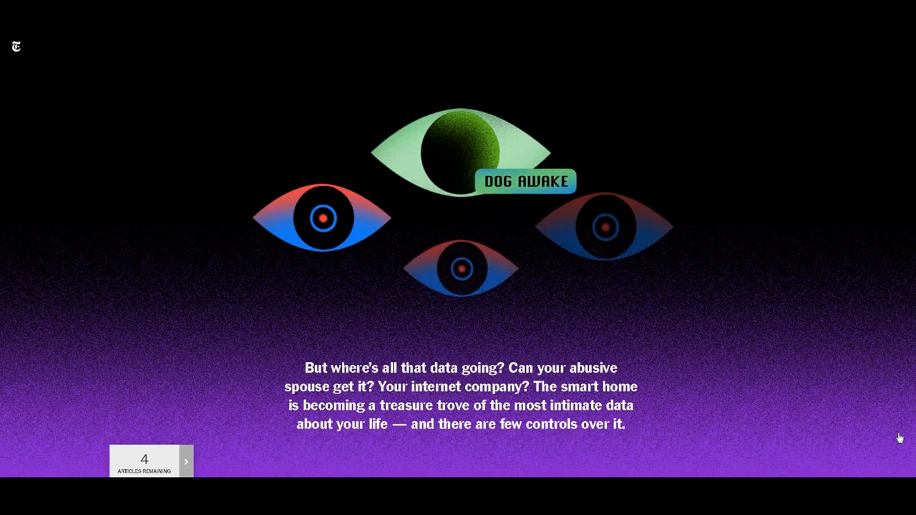